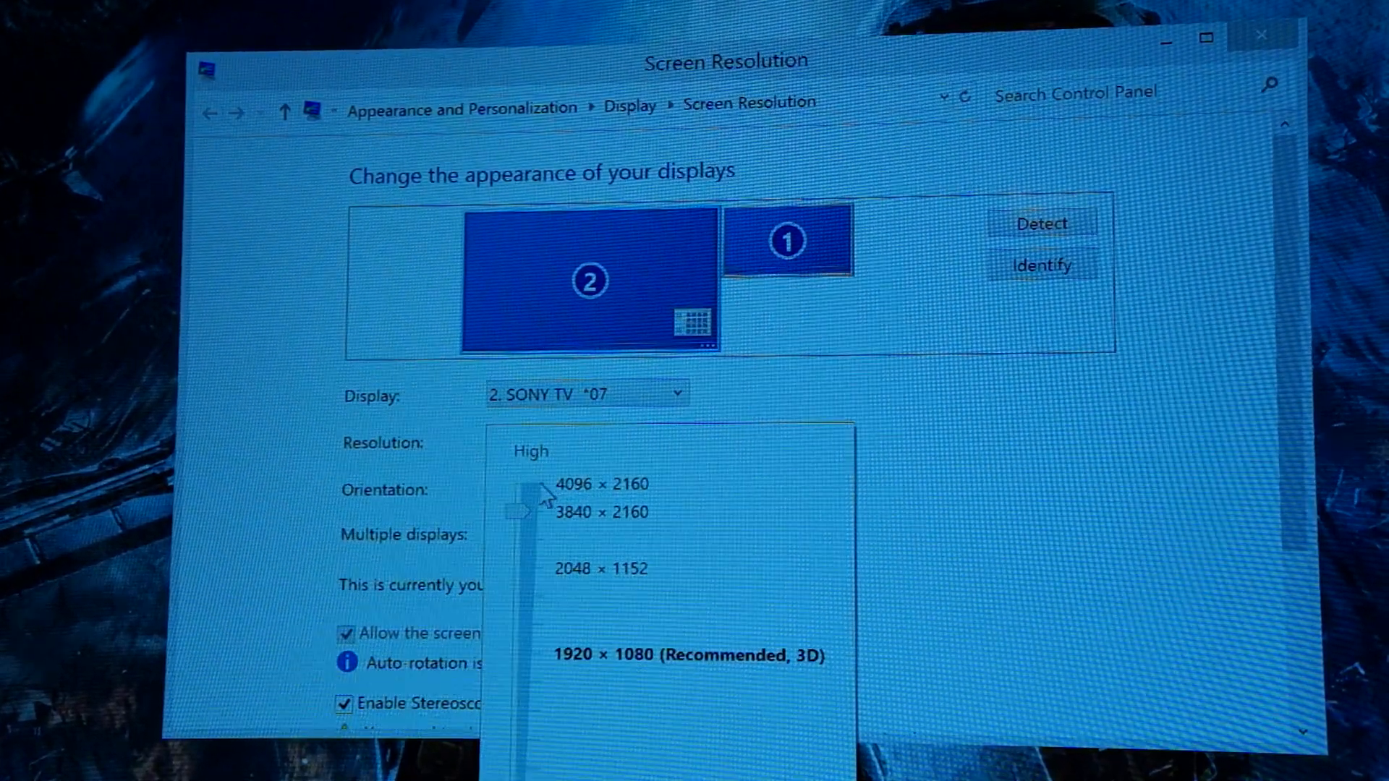
Step: Pick 3840 × 2160 for the Sony TV and keep the Surface panel at 1920 × 1080
{"action": "left_click", "coordinate": [602, 511]}
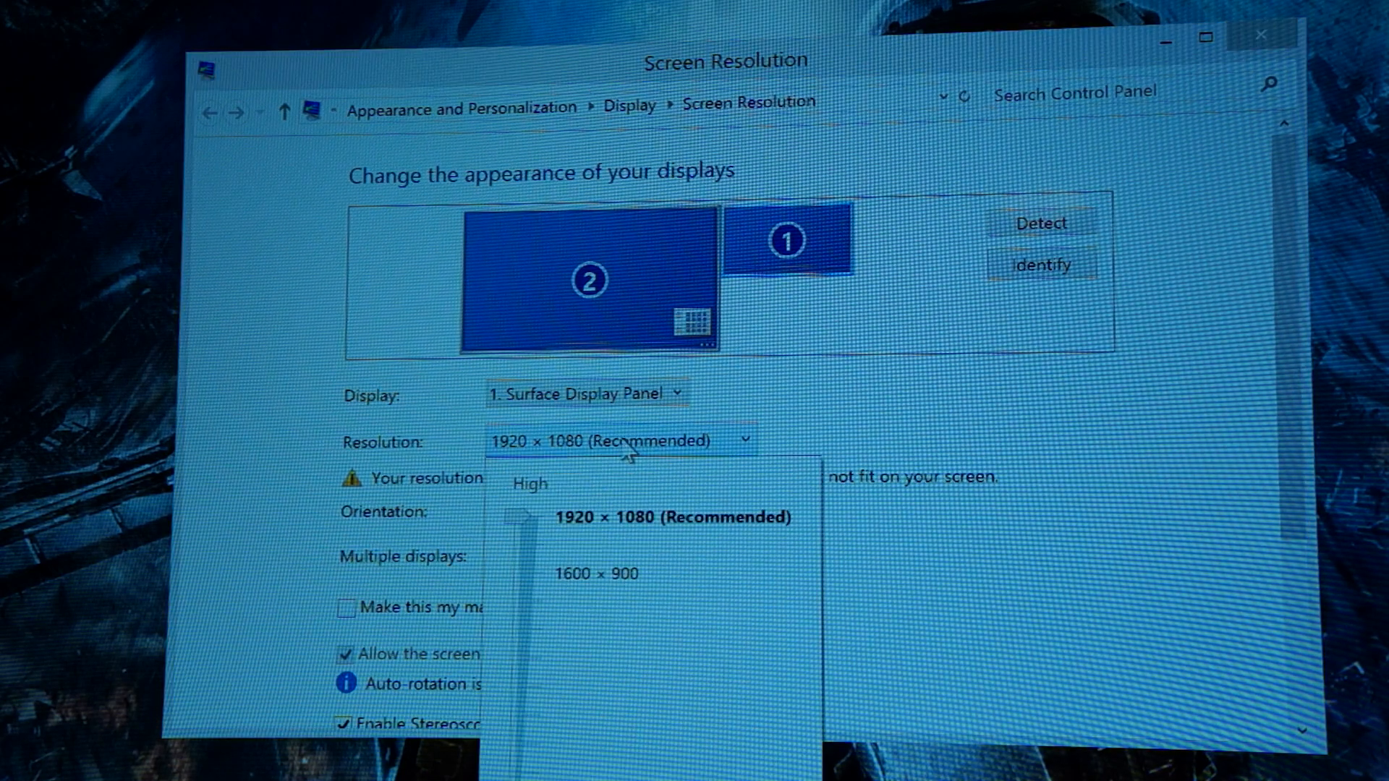
{"action": "left_click", "coordinate": [667, 517]}
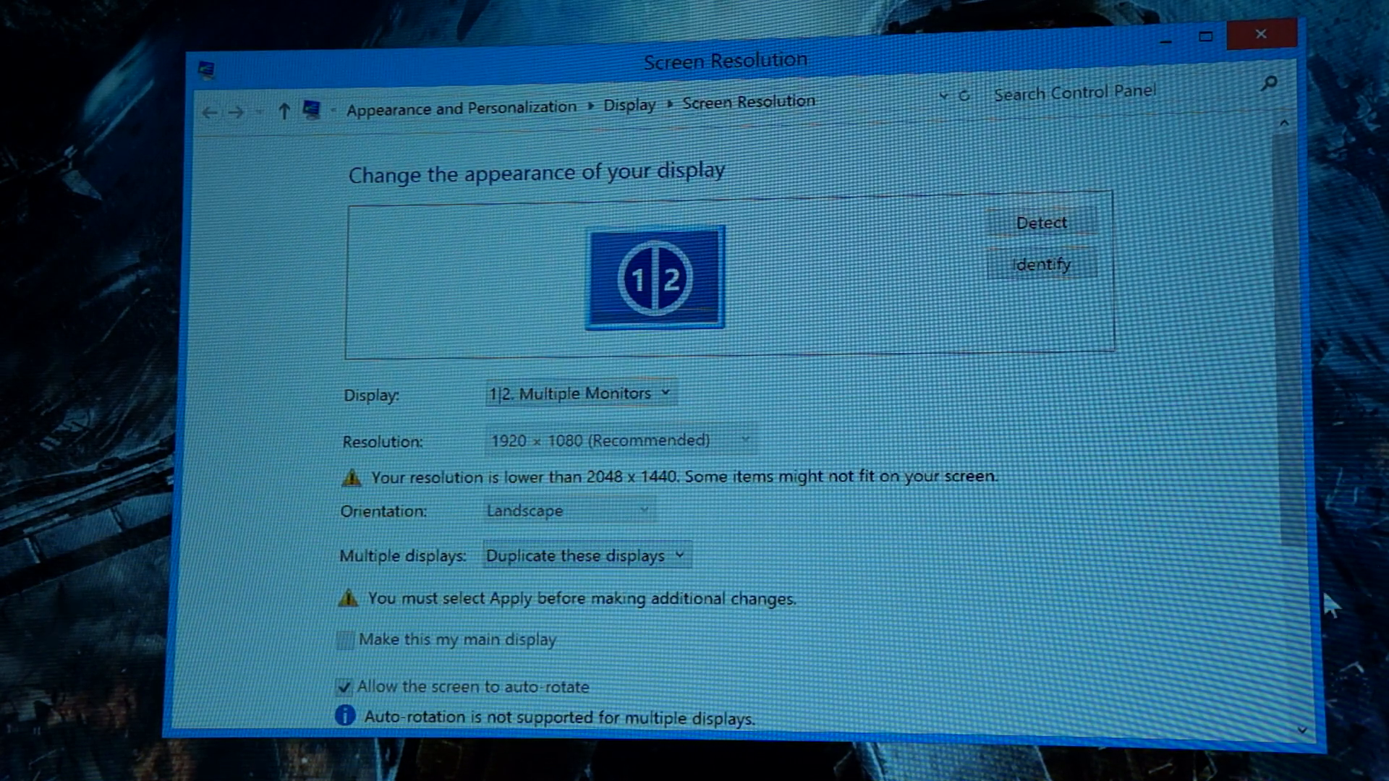
Step: Scroll the Screen Resolution options to extend the displays, keeping the Surface panel at 1920 × 1080
{"action": "scroll", "scroll_direction": "down", "scroll_amount": 3}
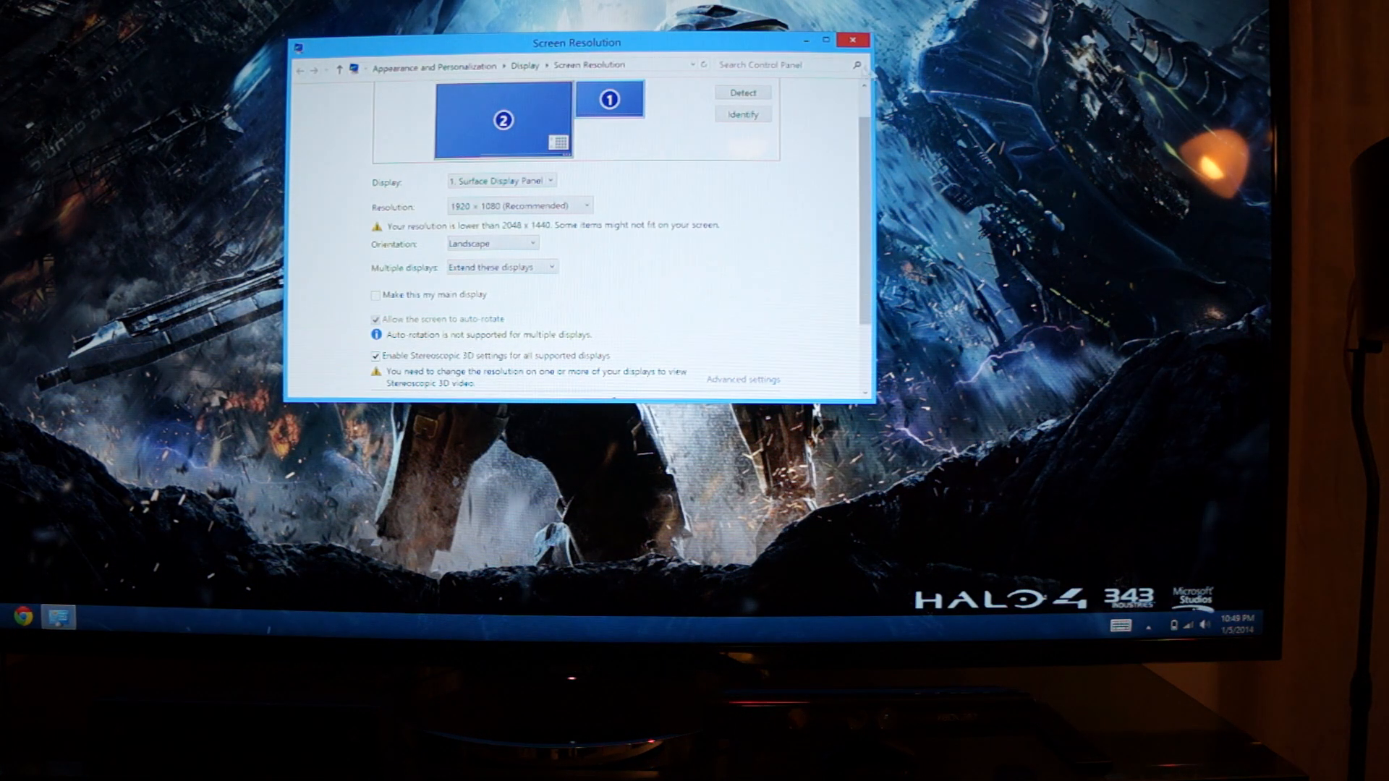
Step: Select the Sony TV as display 2 and confirm it at 3840 × 2160
{"action": "left_click", "coordinate": [499, 180]}
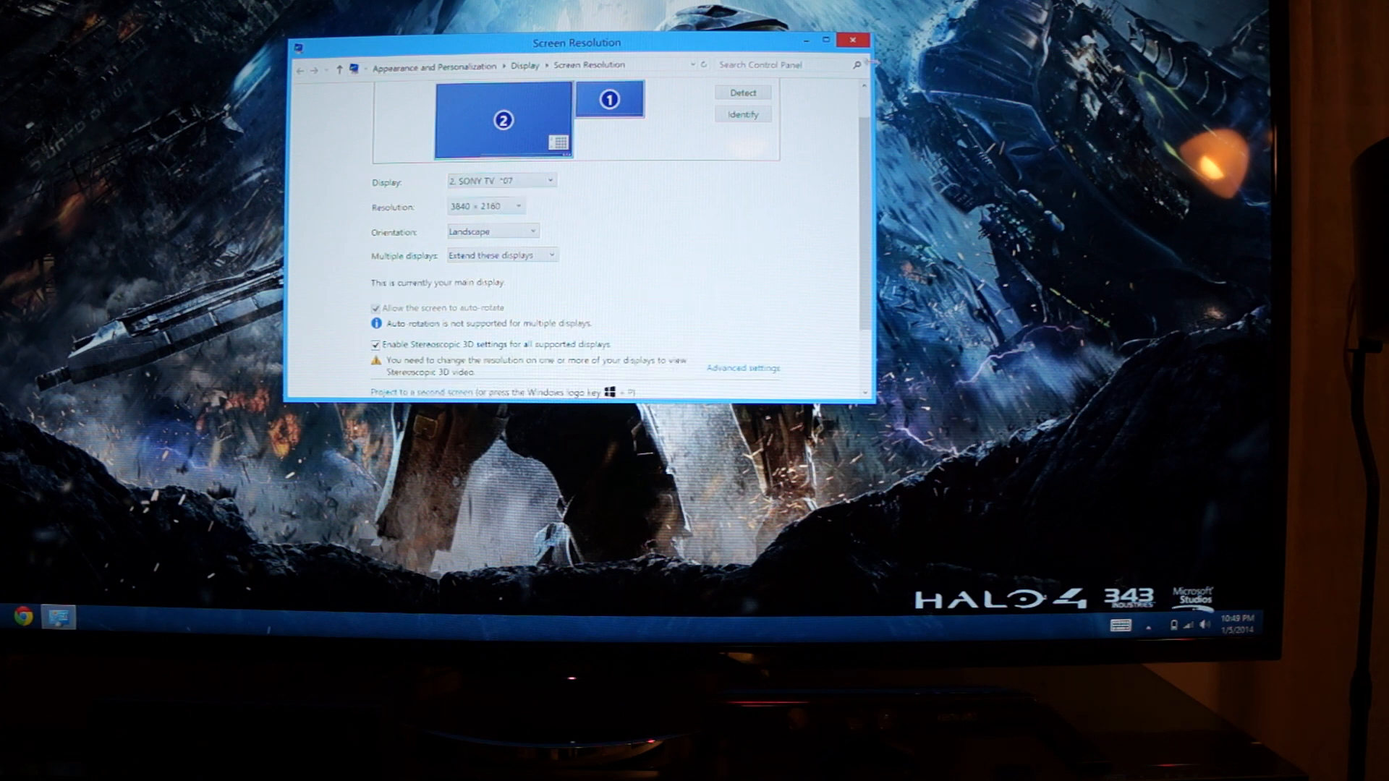
{"action": "left_click", "coordinate": [852, 41]}
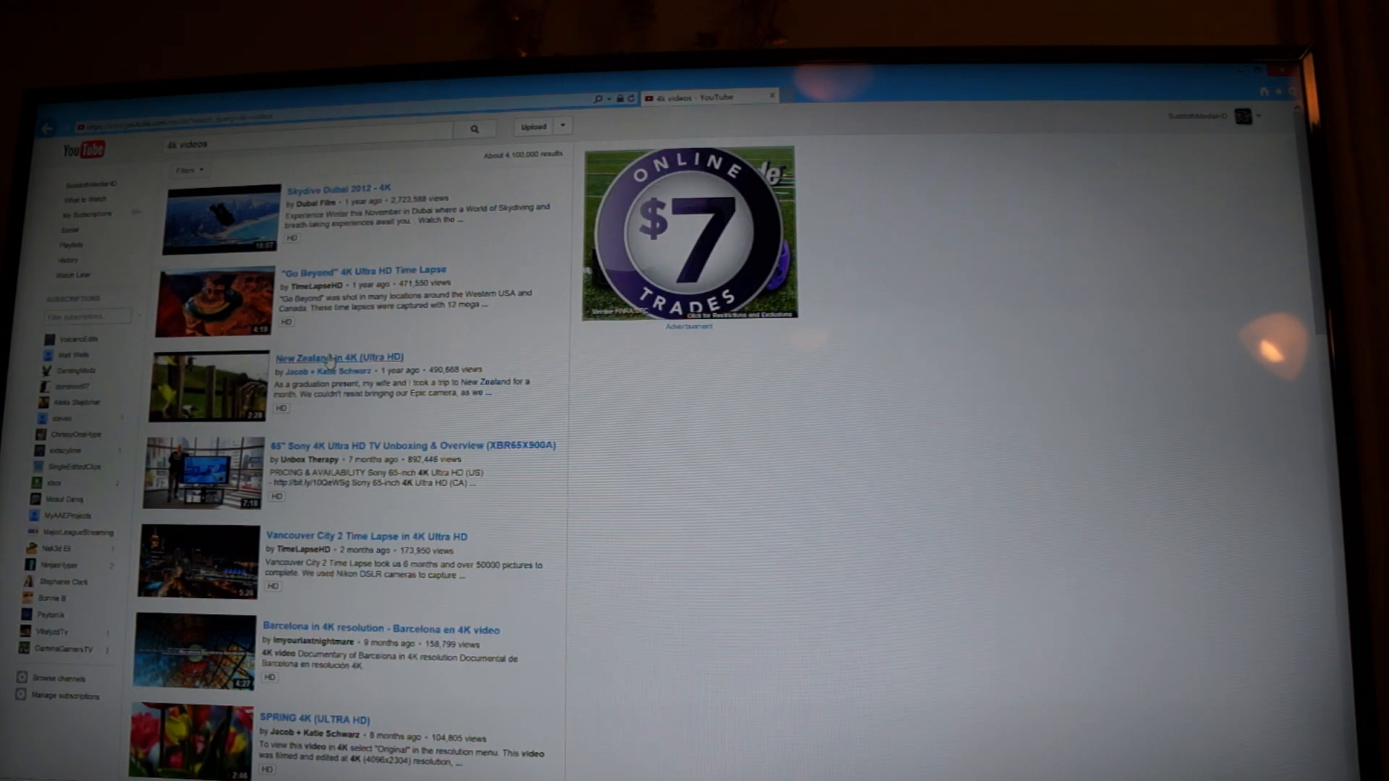
Step: Open and play the 'New Zealand in 4K (Ultra HD)' video in full screen
{"action": "left_click", "coordinate": [337, 358]}
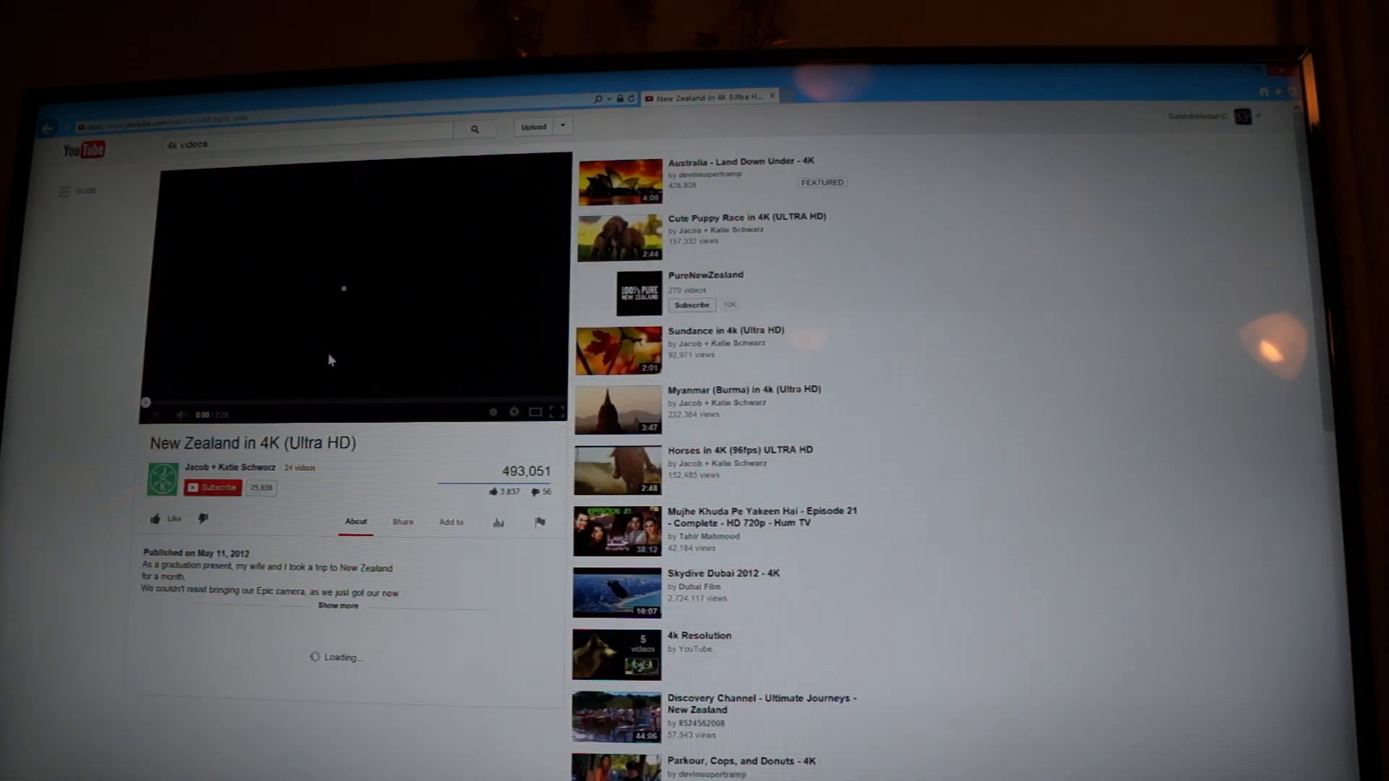
{"action": "left_click", "coordinate": [513, 412]}
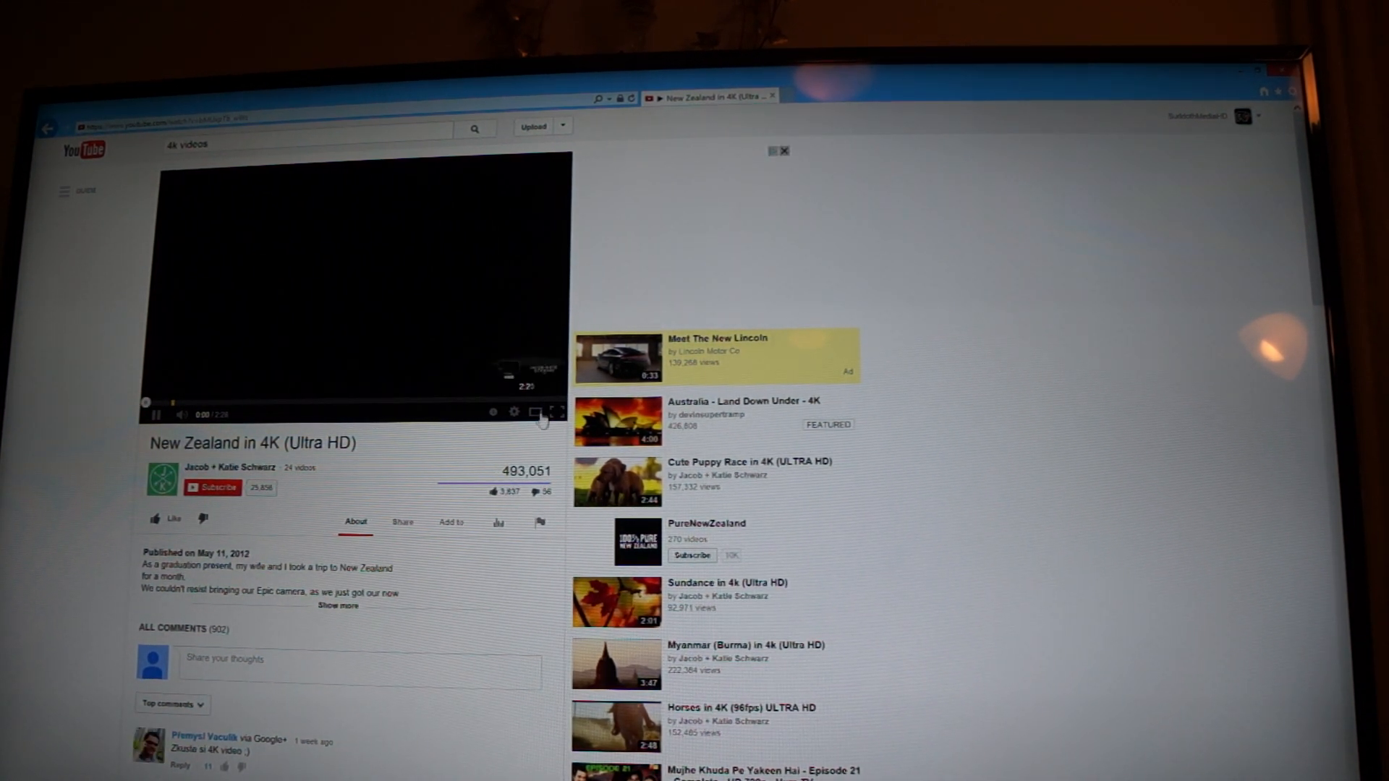
{"action": "left_click", "coordinate": [541, 412]}
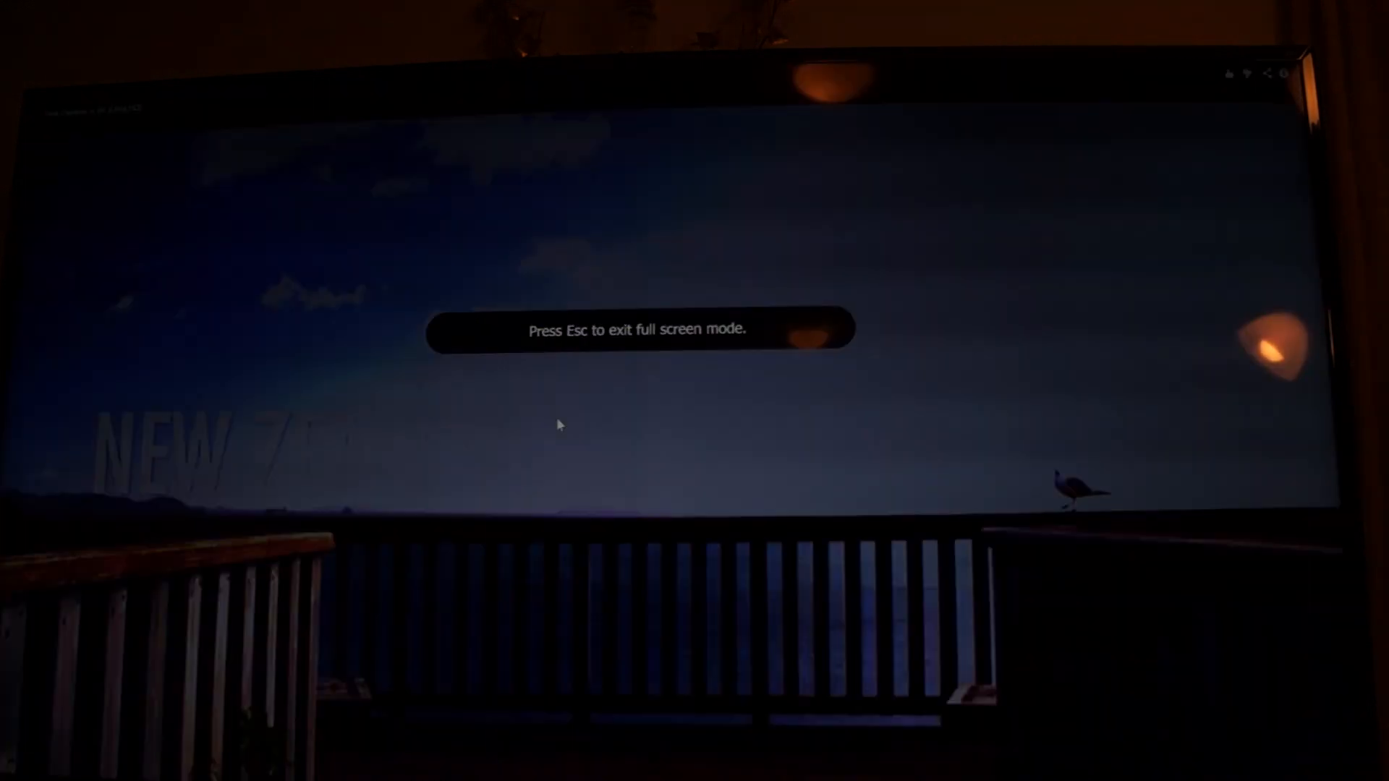